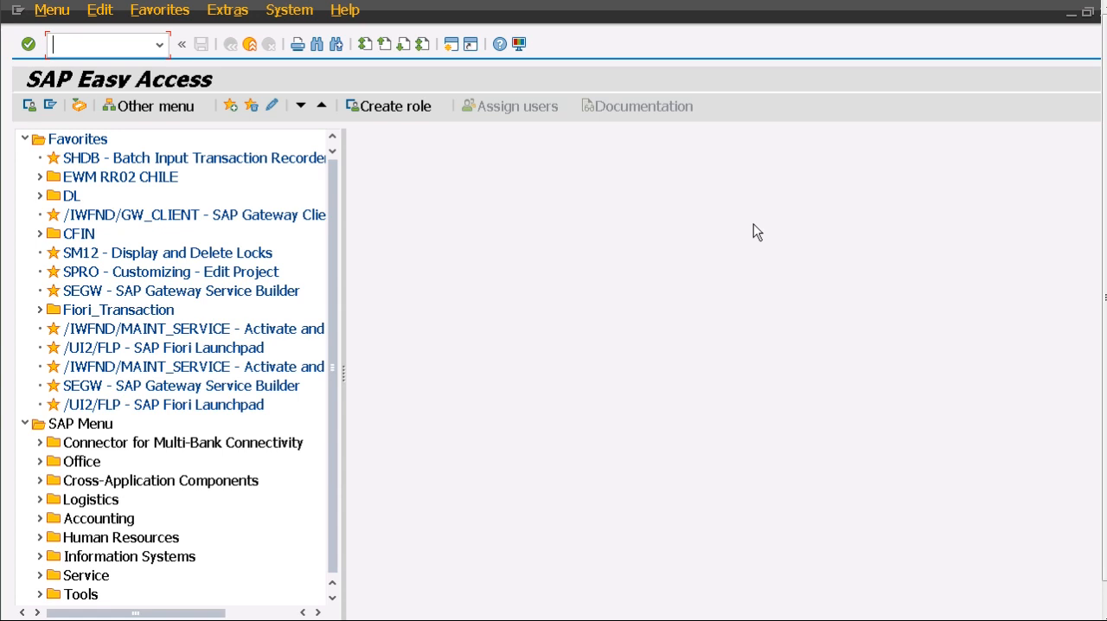
Step: Start an F-02 posting header: company code BASH, currency INR, dates 08.03.2021/09.03.2021
{"action": "type", "text": "F-0"}
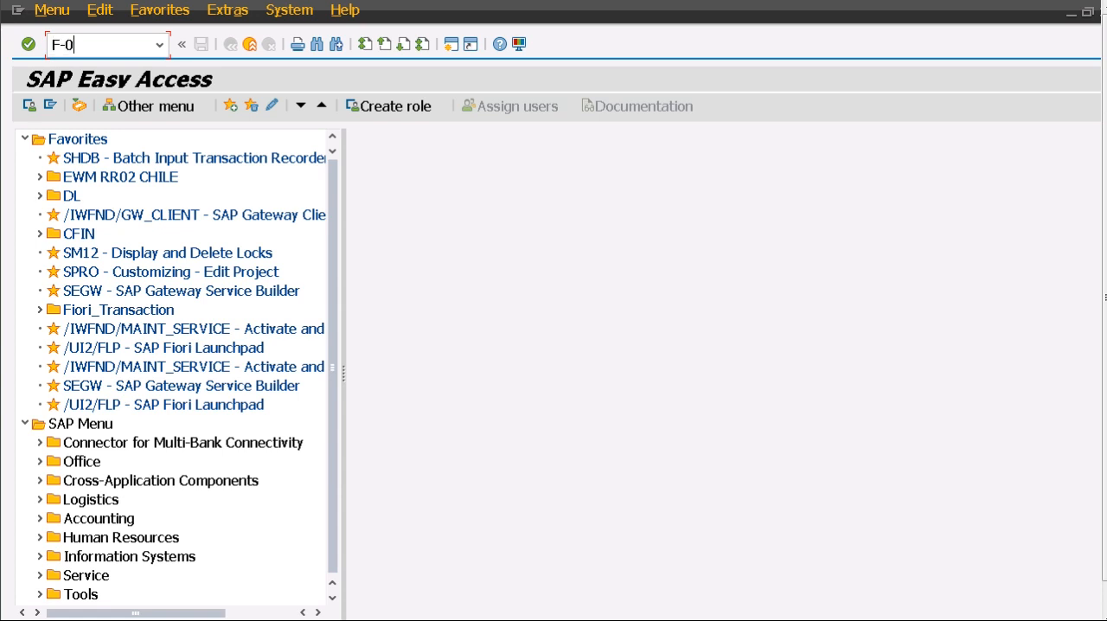
{"action": "key", "text": "Enter"}
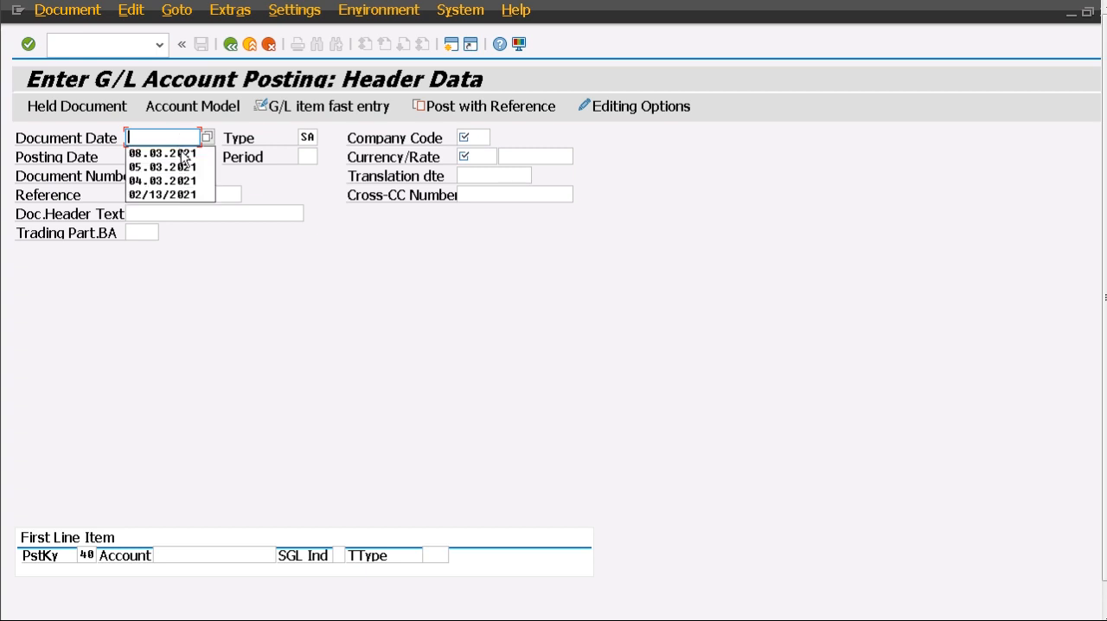
{"action": "left_click", "coordinate": [163, 153]}
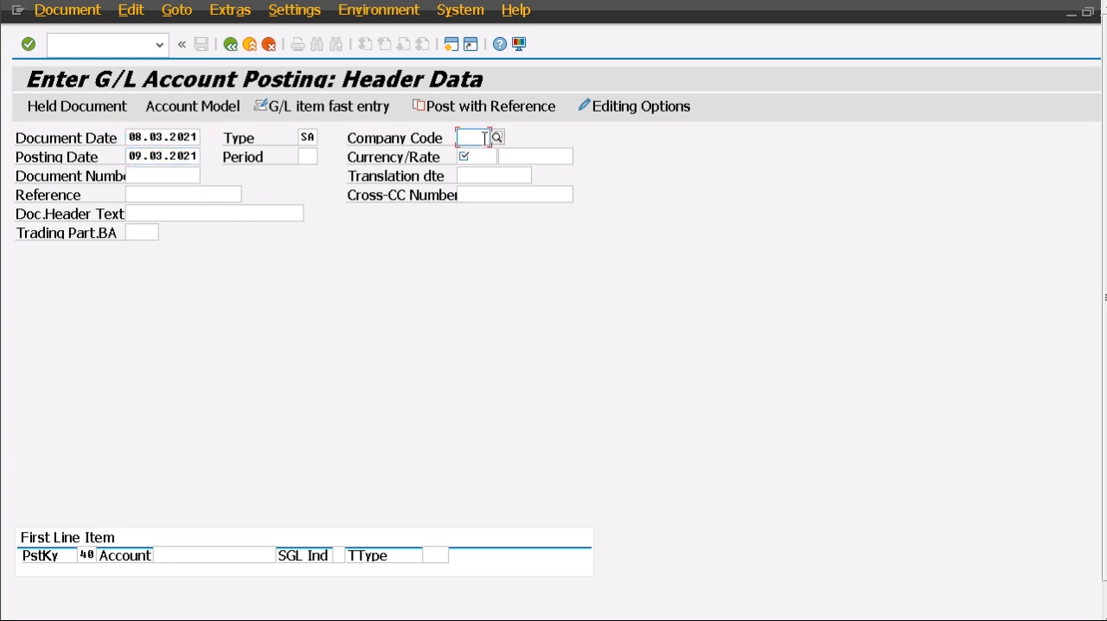
{"action": "type", "text": "BASF"}
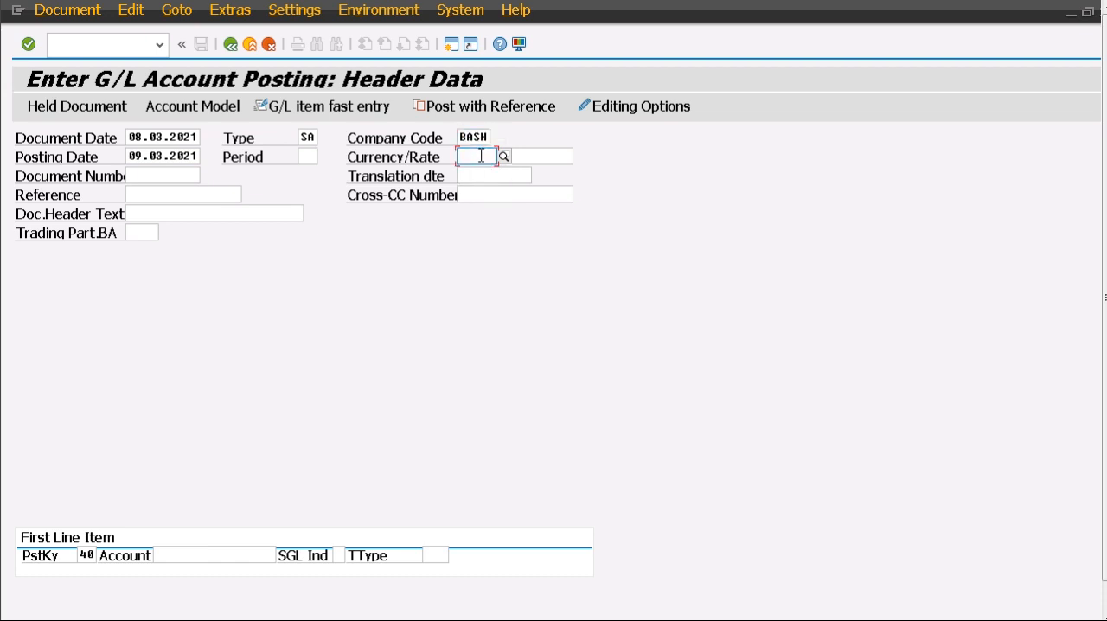
{"action": "type", "text": "INR"}
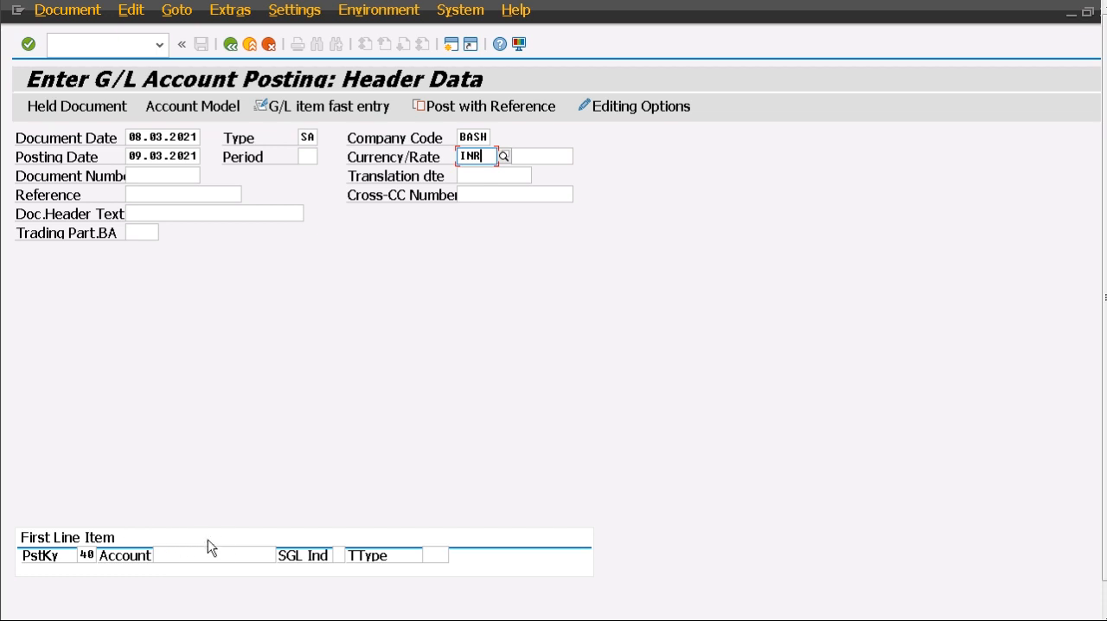
{"action": "mouse_move", "coordinate": [310, 298]}
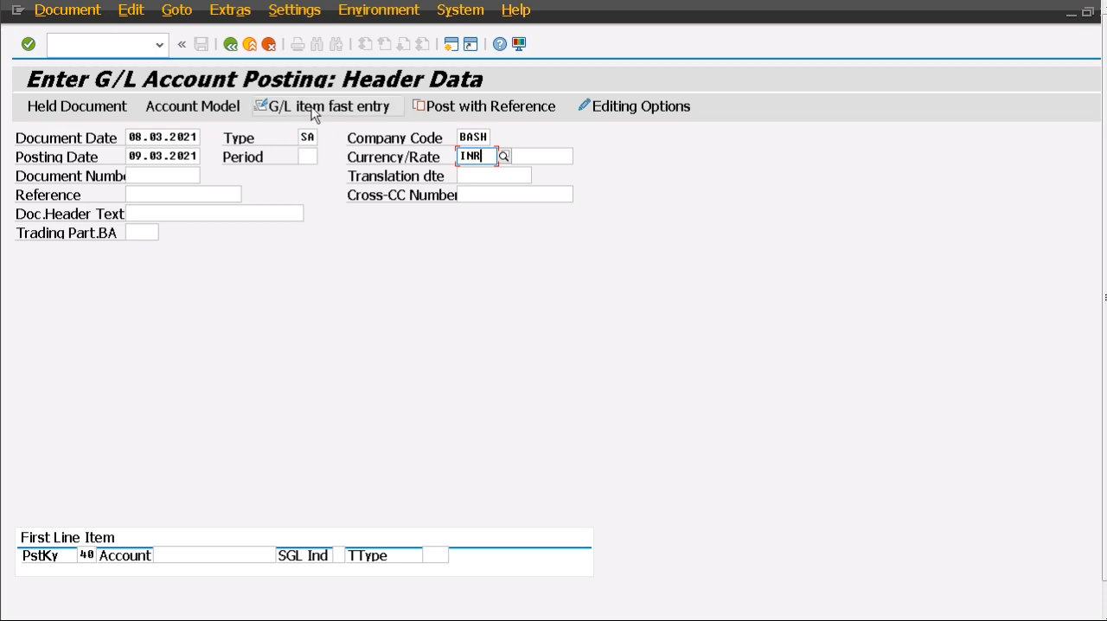
{"action": "mouse_move", "coordinate": [327, 105]}
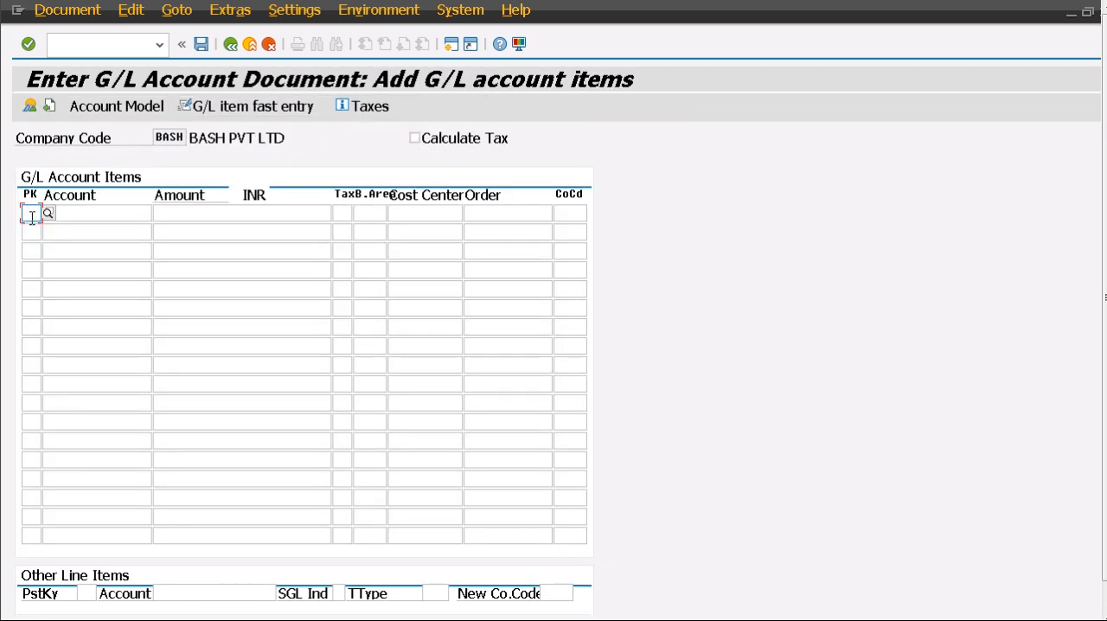
Step: Enter a PK 40 debit of 5000 to account 400300 and a PK 50 credit to 200100
{"action": "type", "text": "40"}
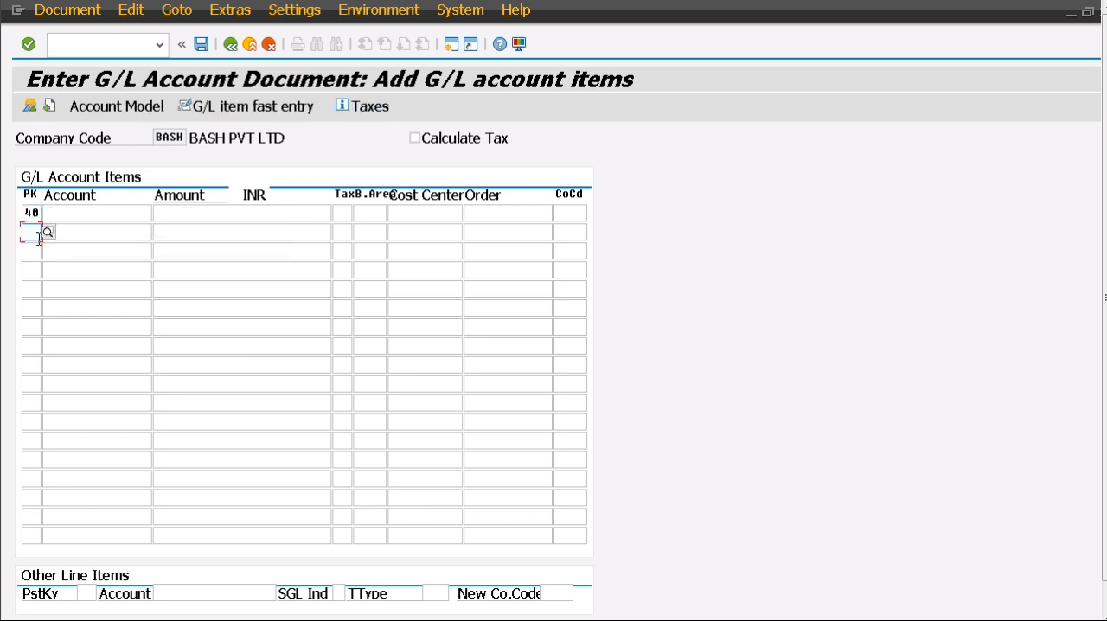
{"action": "left_click", "coordinate": [95, 213]}
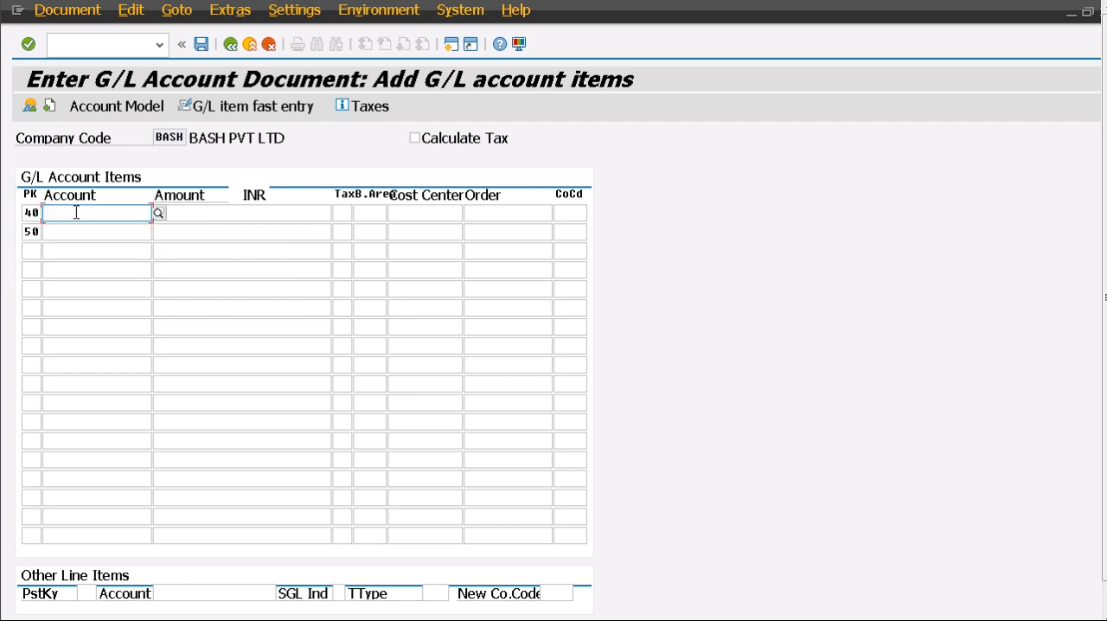
{"action": "type", "text": "400300"}
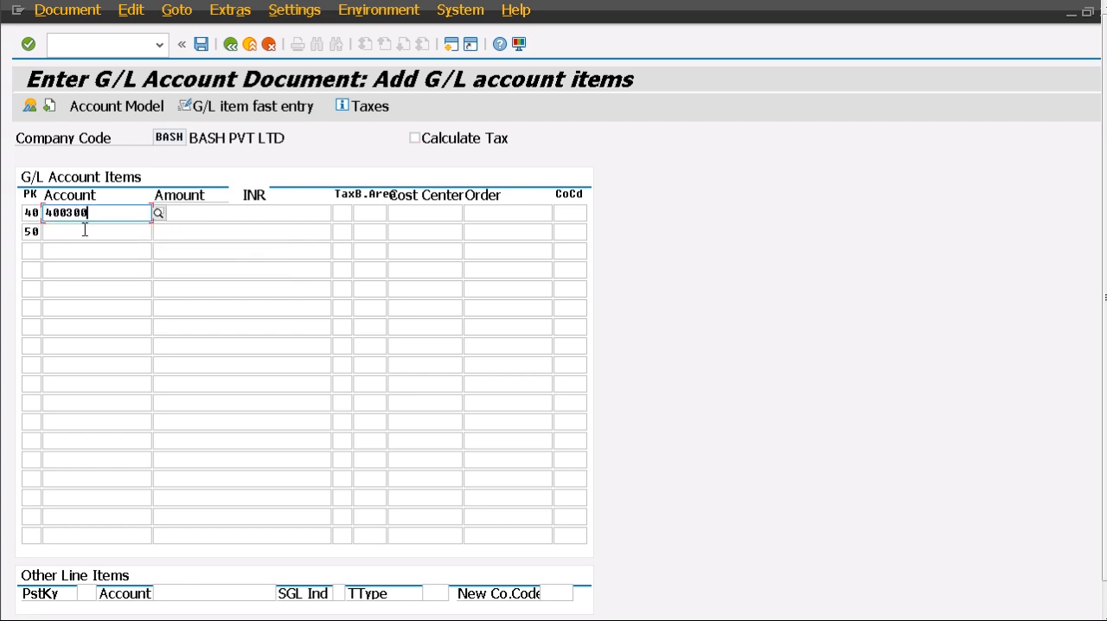
{"action": "left_click", "coordinate": [95, 231]}
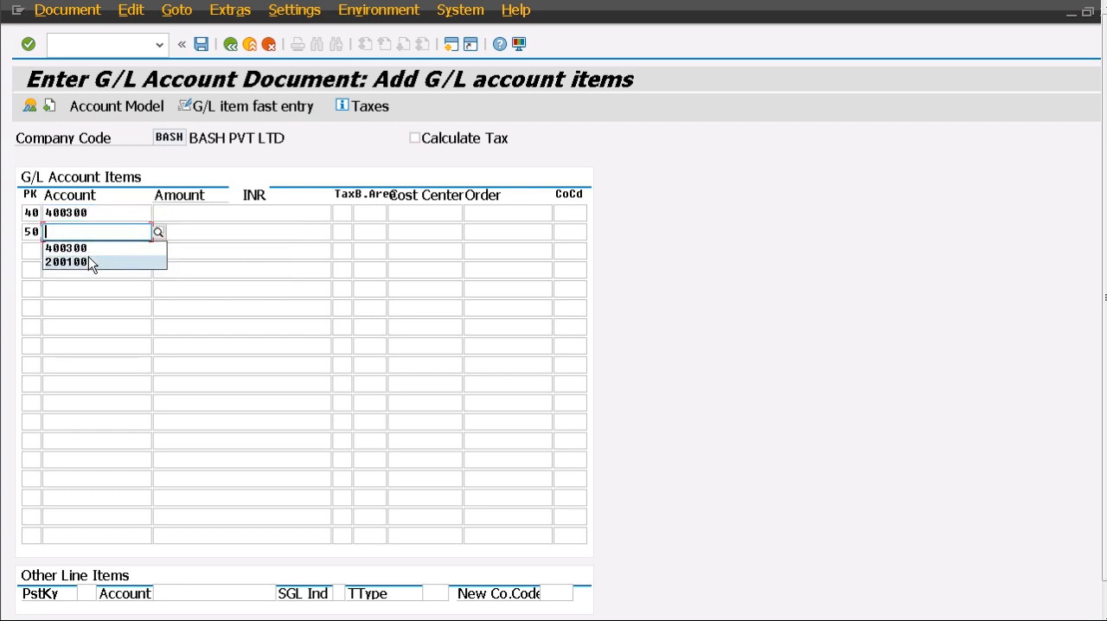
{"action": "left_click", "coordinate": [67, 261]}
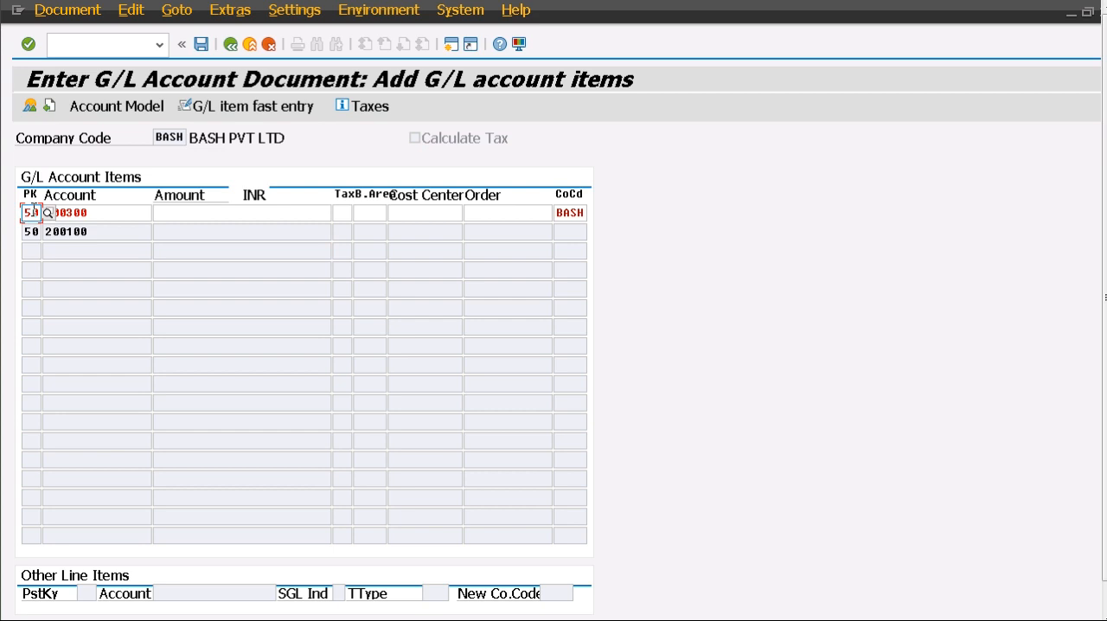
{"action": "type", "text": "4"}
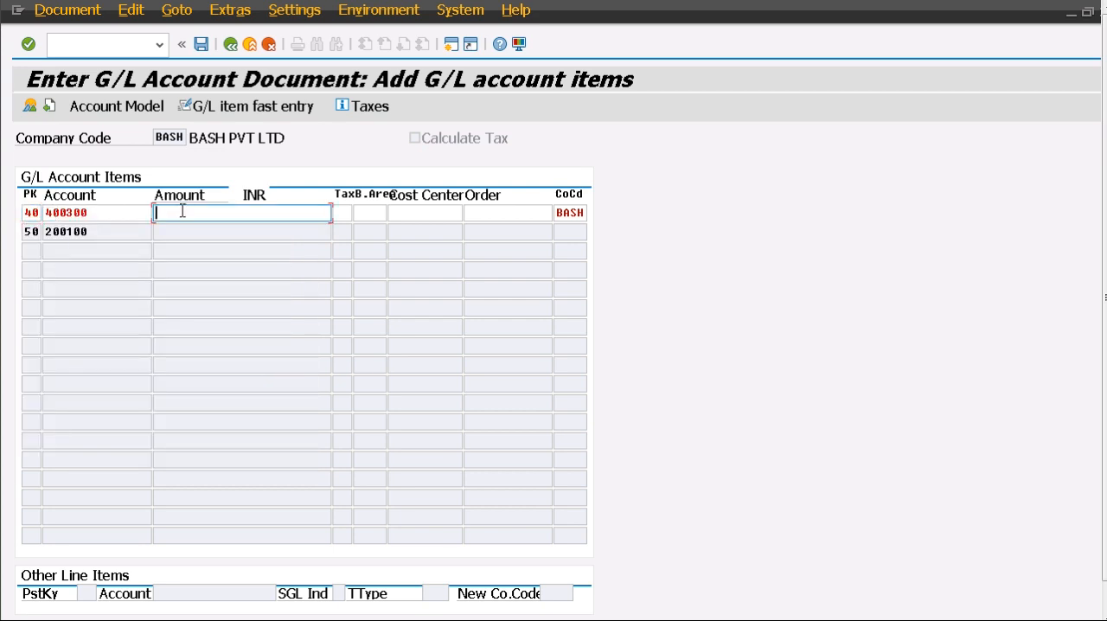
{"action": "type", "text": "5000"}
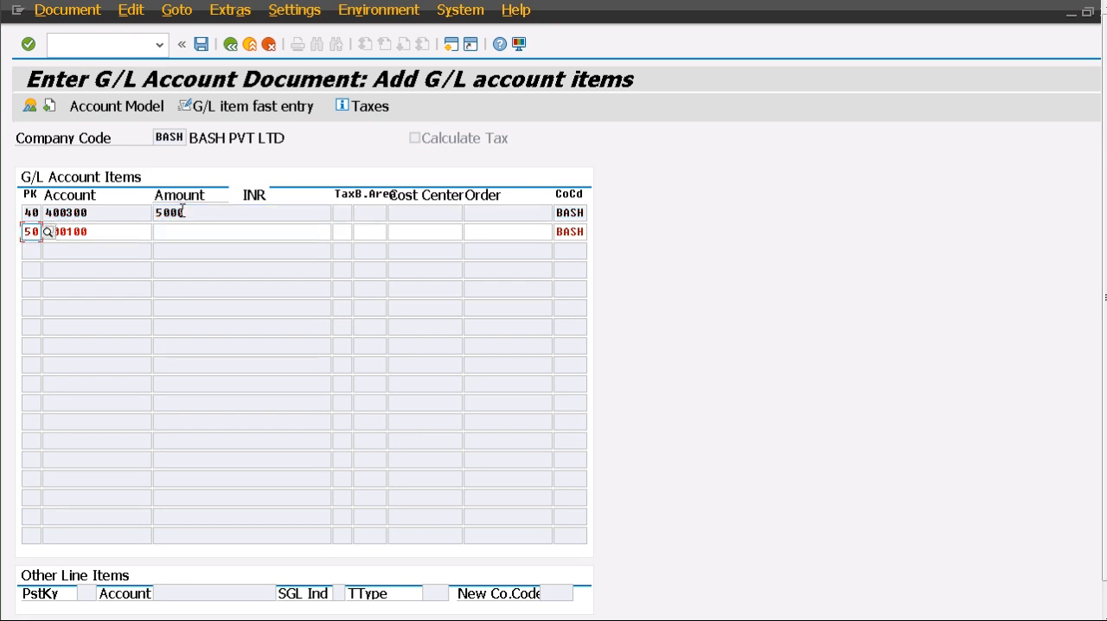
{"action": "type", "text": "50"}
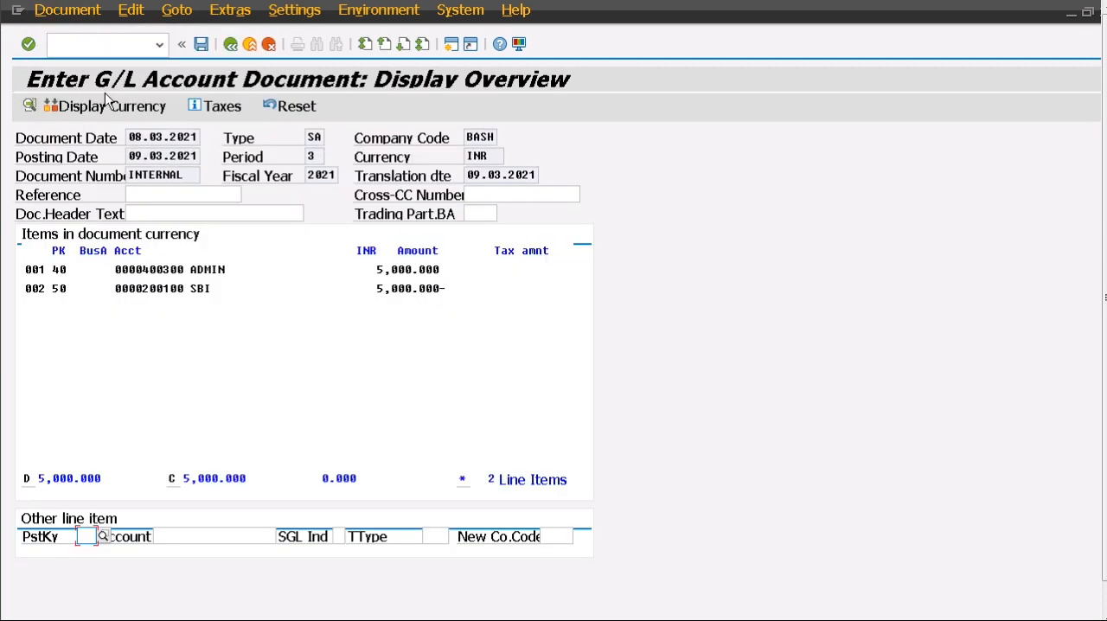
{"action": "mouse_move", "coordinate": [118, 260]}
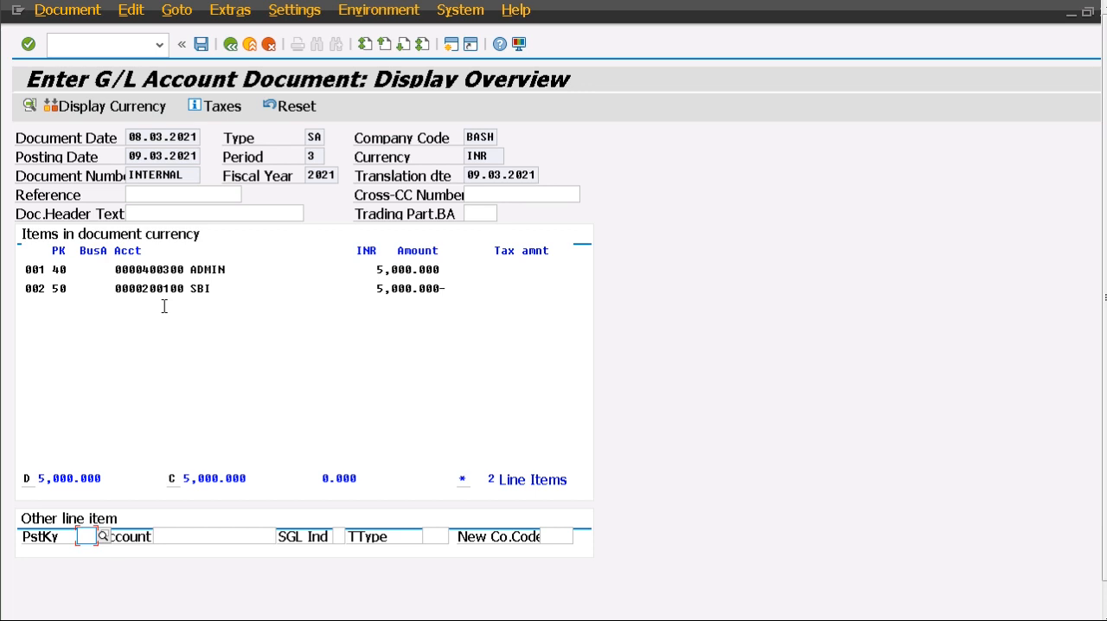
{"action": "mouse_move", "coordinate": [204, 267]}
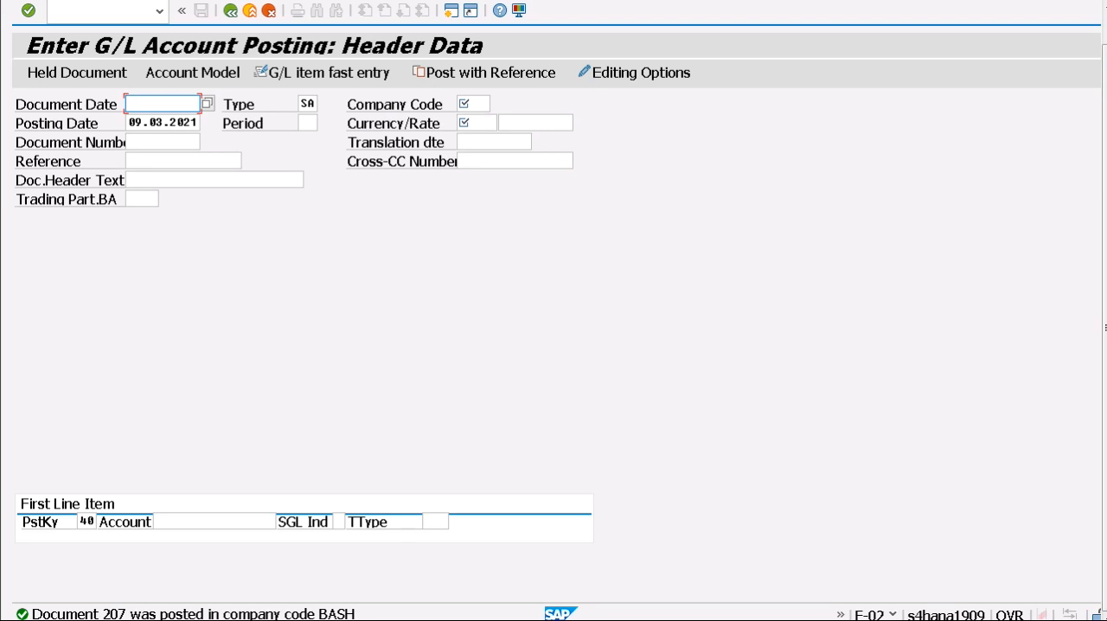
{"action": "mouse_move", "coordinate": [449, 320]}
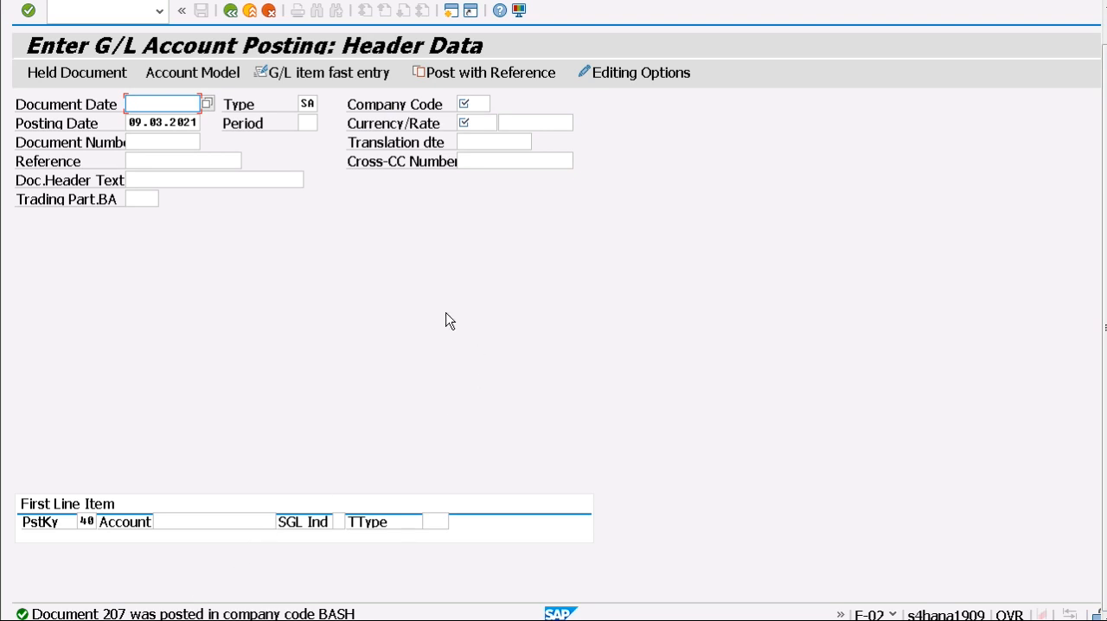
{"action": "mouse_move", "coordinate": [730, 114]}
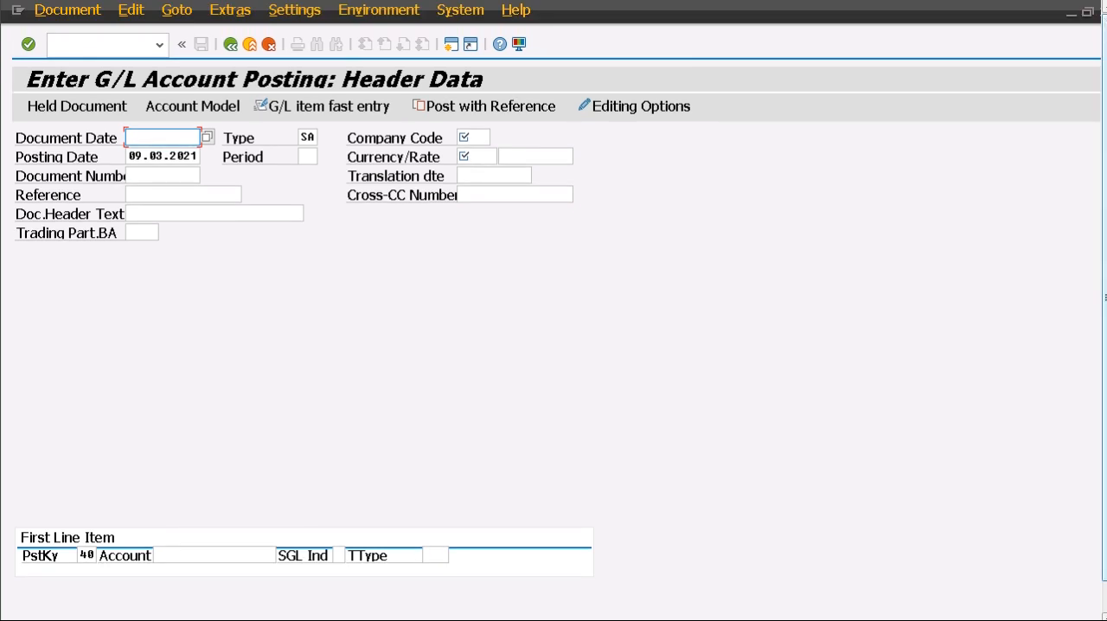
Step: Post a copy of reference document 207 (BASH, fiscal year 2021) as document 208
{"action": "left_click", "coordinate": [177, 9]}
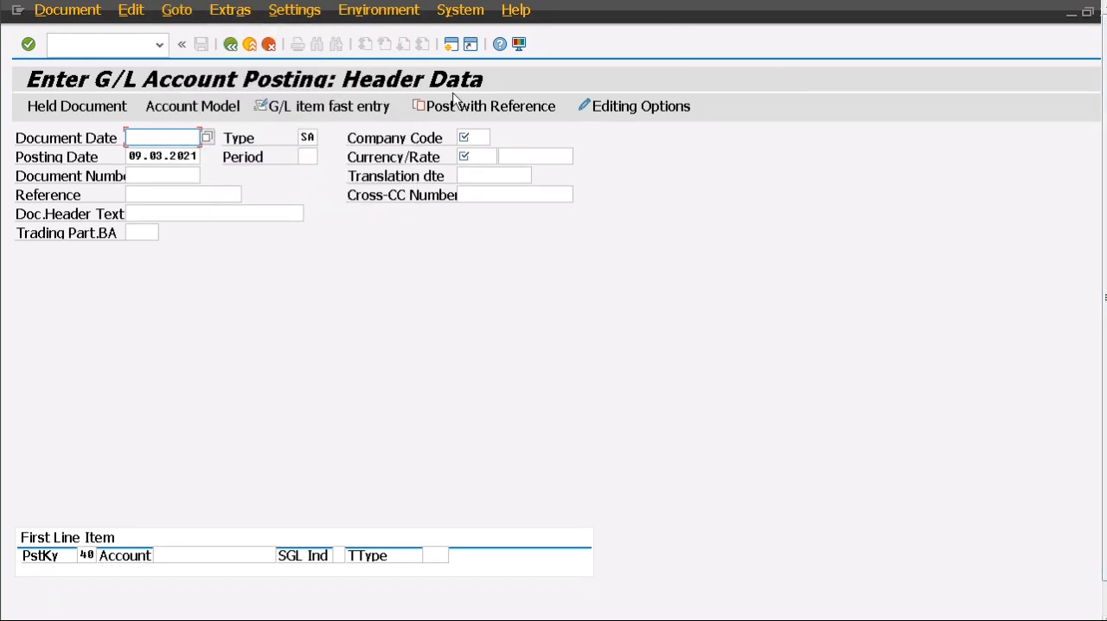
{"action": "left_click", "coordinate": [491, 105]}
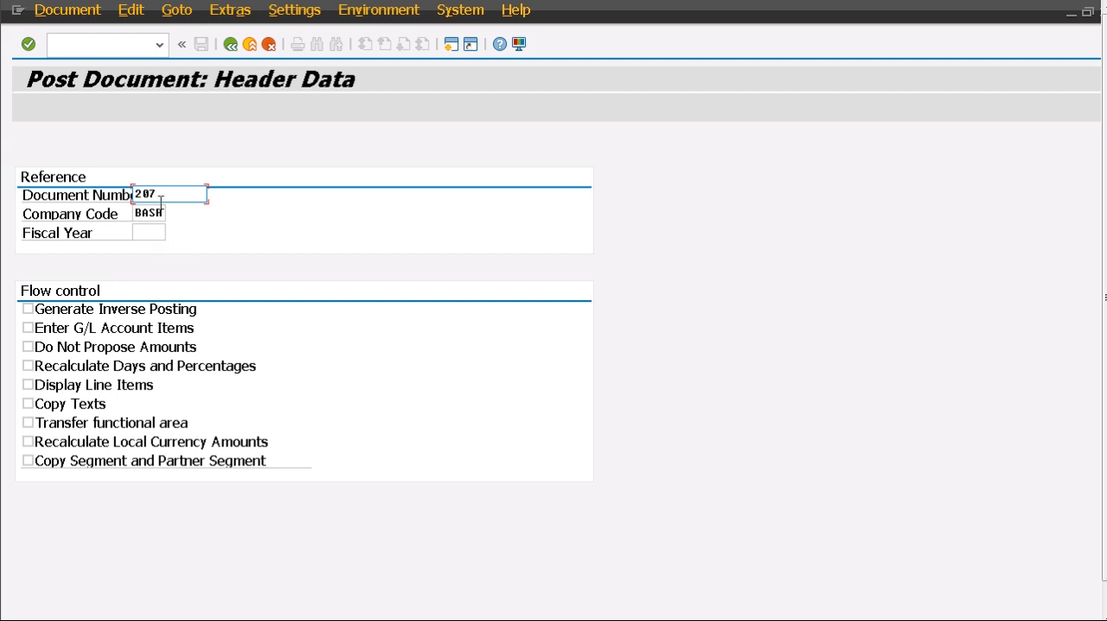
{"action": "left_click", "coordinate": [149, 232]}
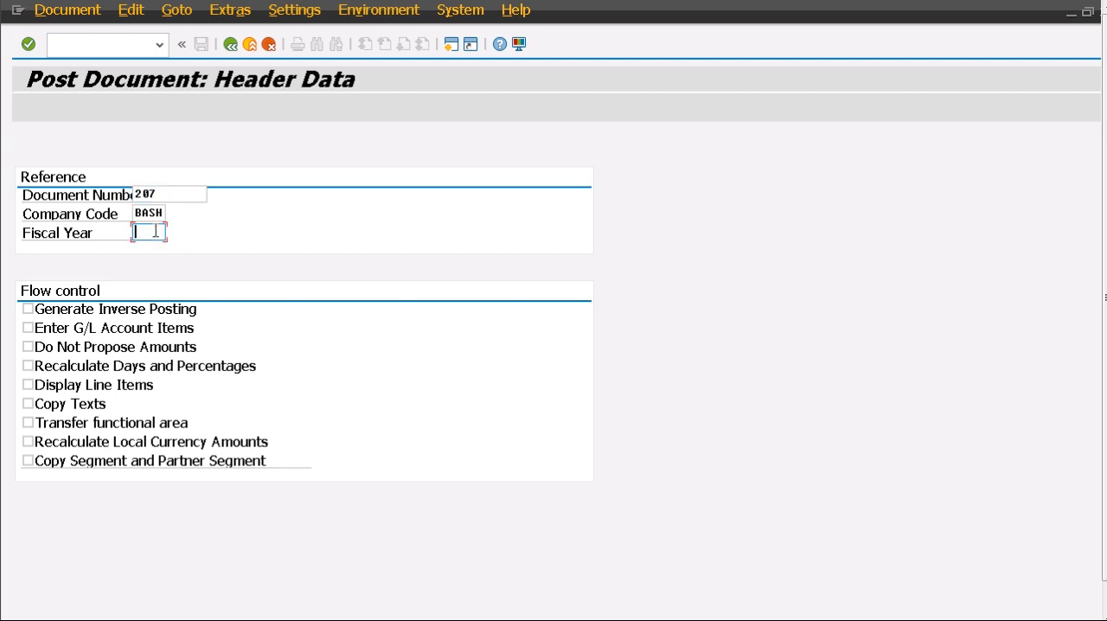
{"action": "type", "text": "2021"}
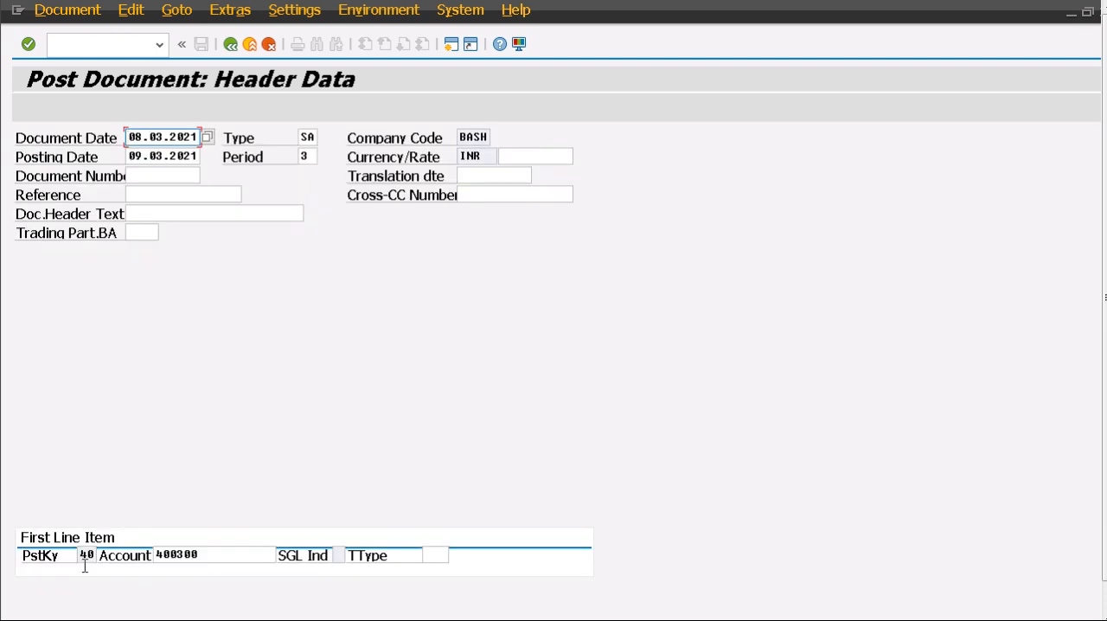
{"action": "mouse_move", "coordinate": [192, 532]}
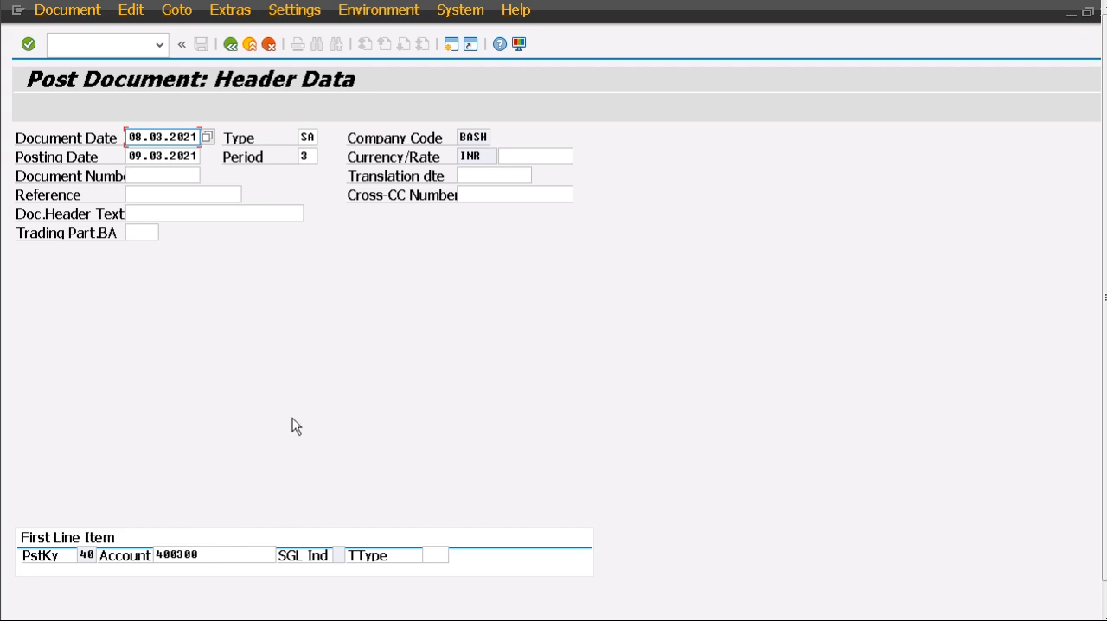
{"action": "mouse_move", "coordinate": [337, 304]}
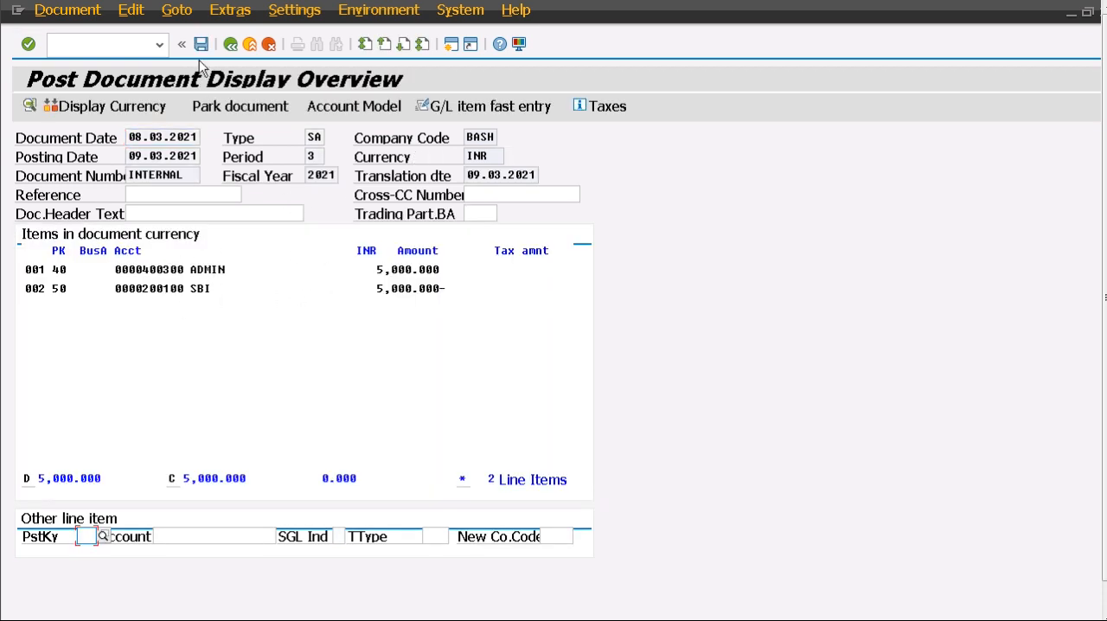
{"action": "left_click", "coordinate": [201, 44]}
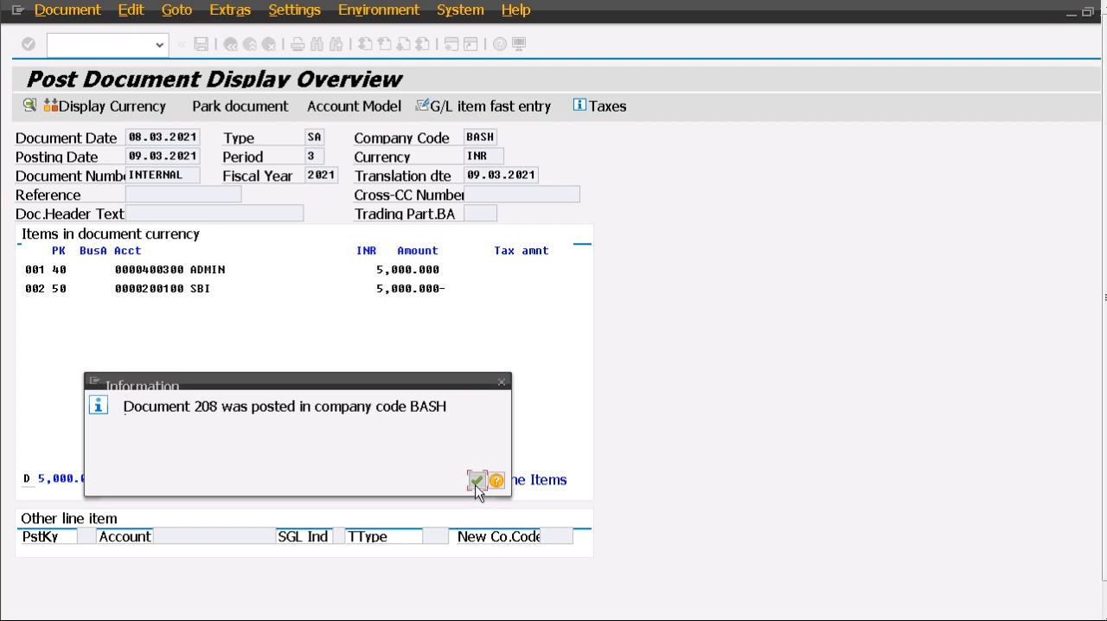
Step: Acknowledge document 208 and post another reference copy as document 209
{"action": "left_click", "coordinate": [476, 480]}
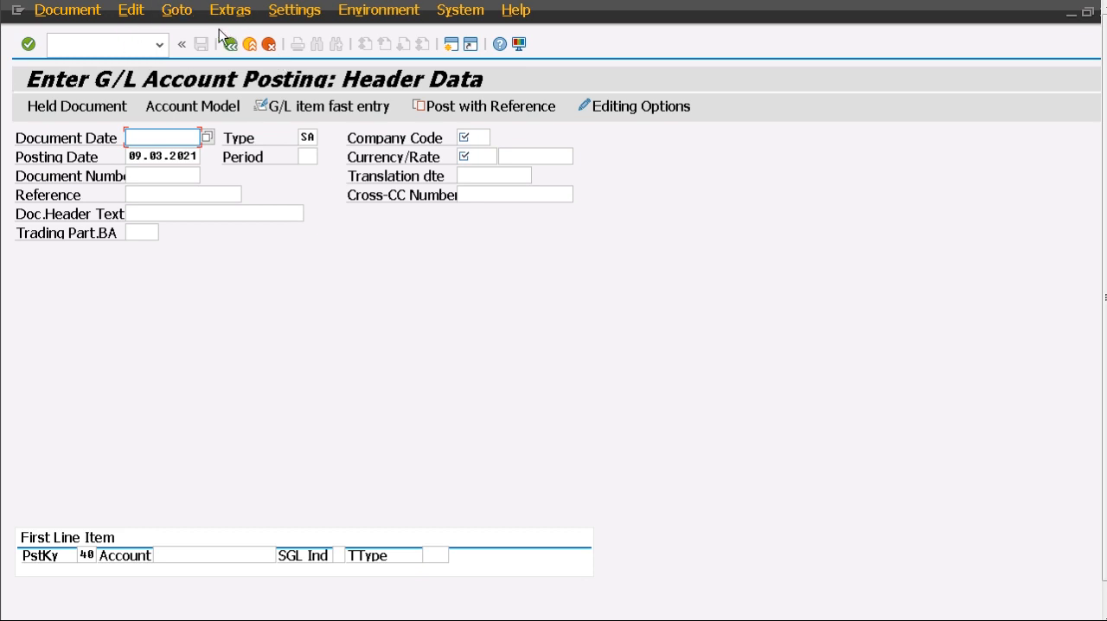
{"action": "left_click", "coordinate": [491, 106]}
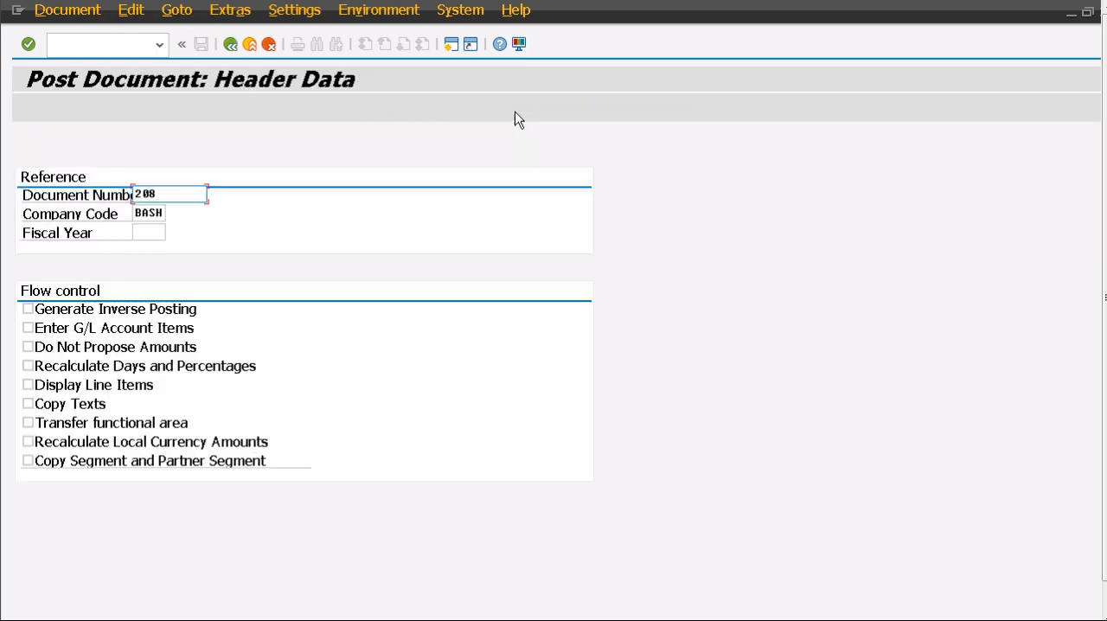
{"action": "mouse_move", "coordinate": [190, 249]}
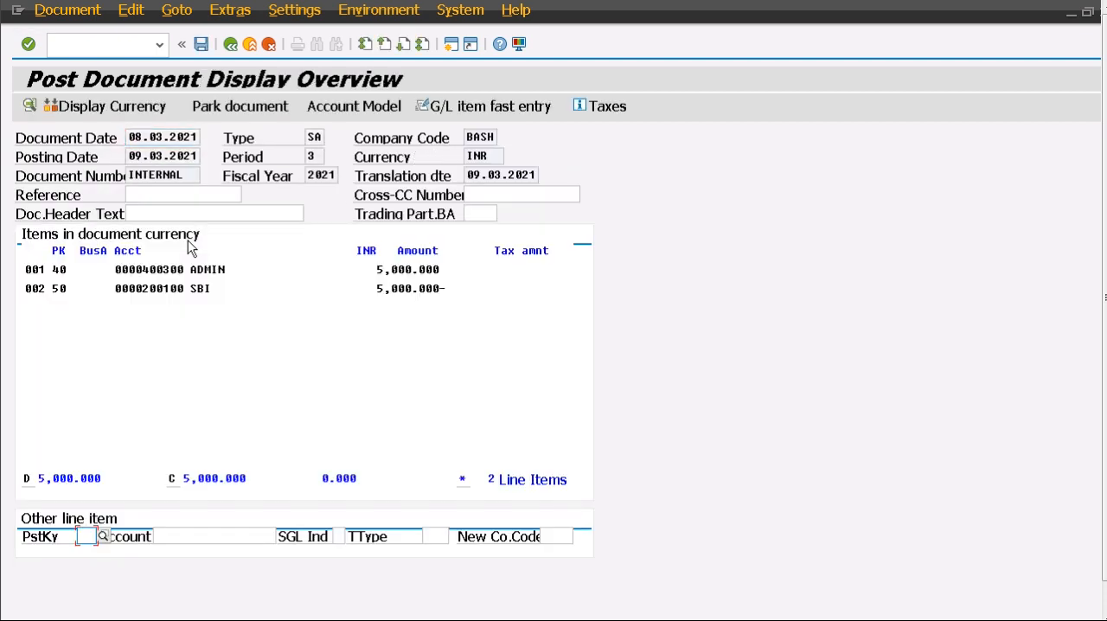
{"action": "left_click", "coordinate": [201, 44]}
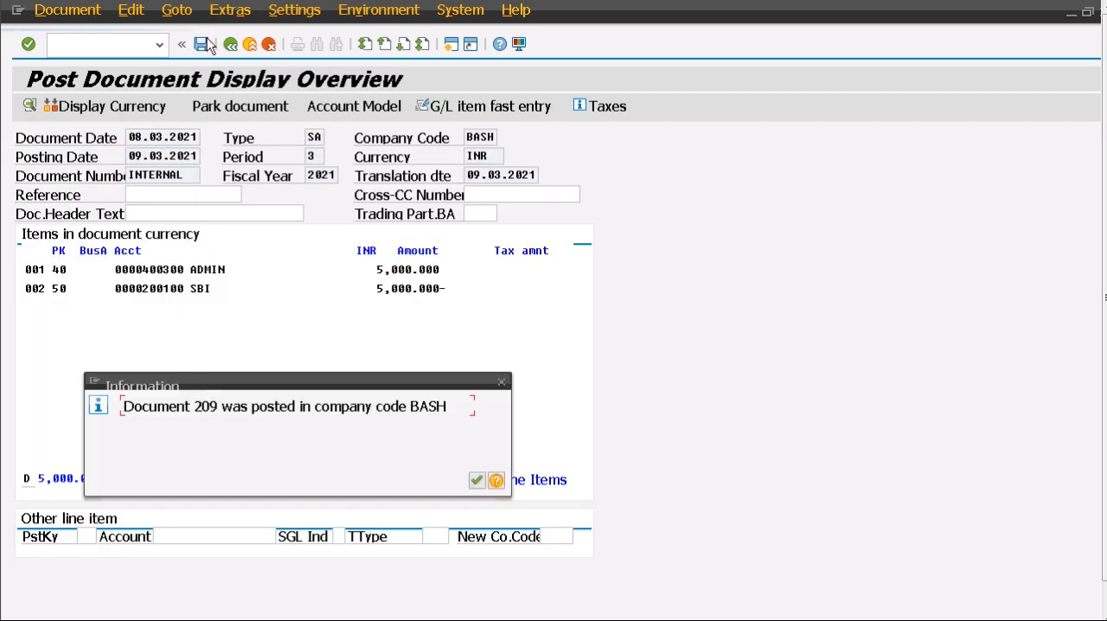
{"action": "left_click", "coordinate": [476, 480]}
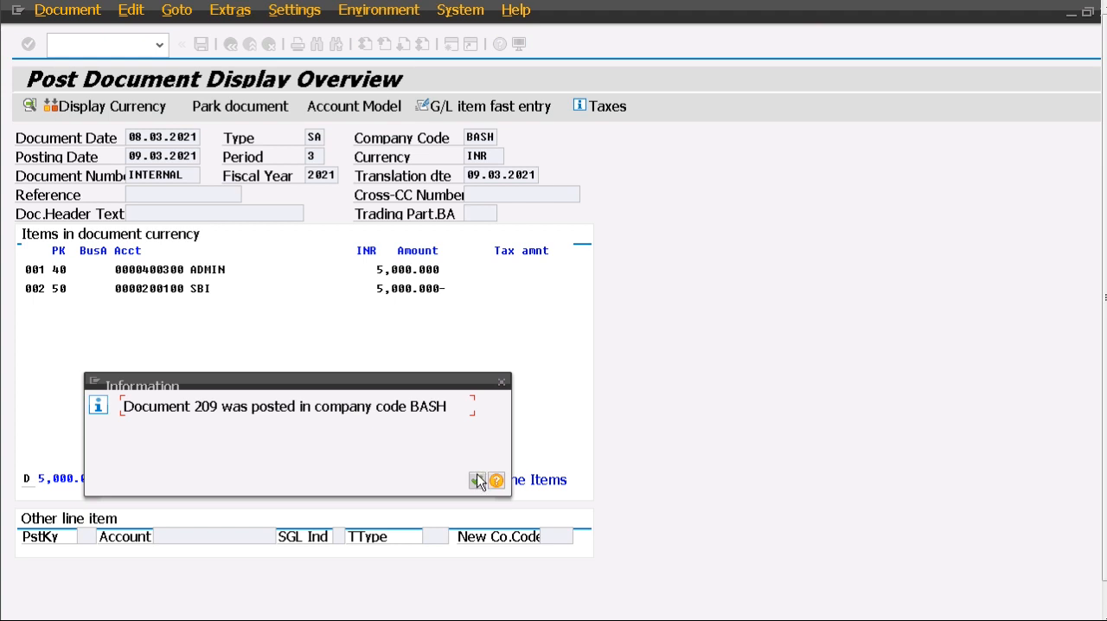
Step: Acknowledge document 209, then post and acknowledge document 210
{"action": "left_click", "coordinate": [477, 480]}
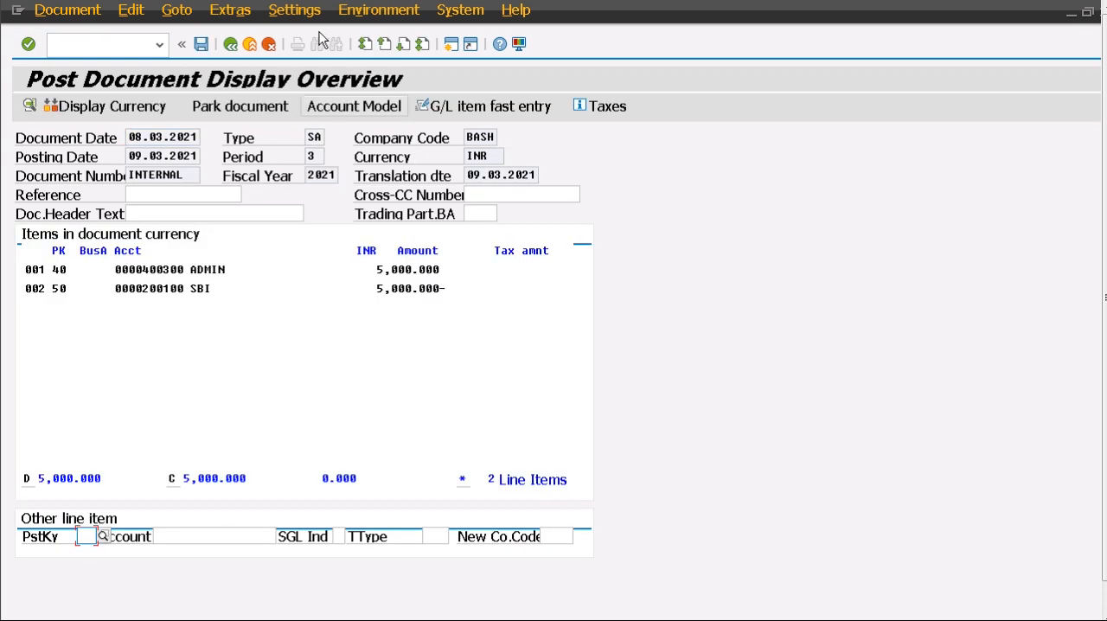
{"action": "left_click", "coordinate": [201, 44]}
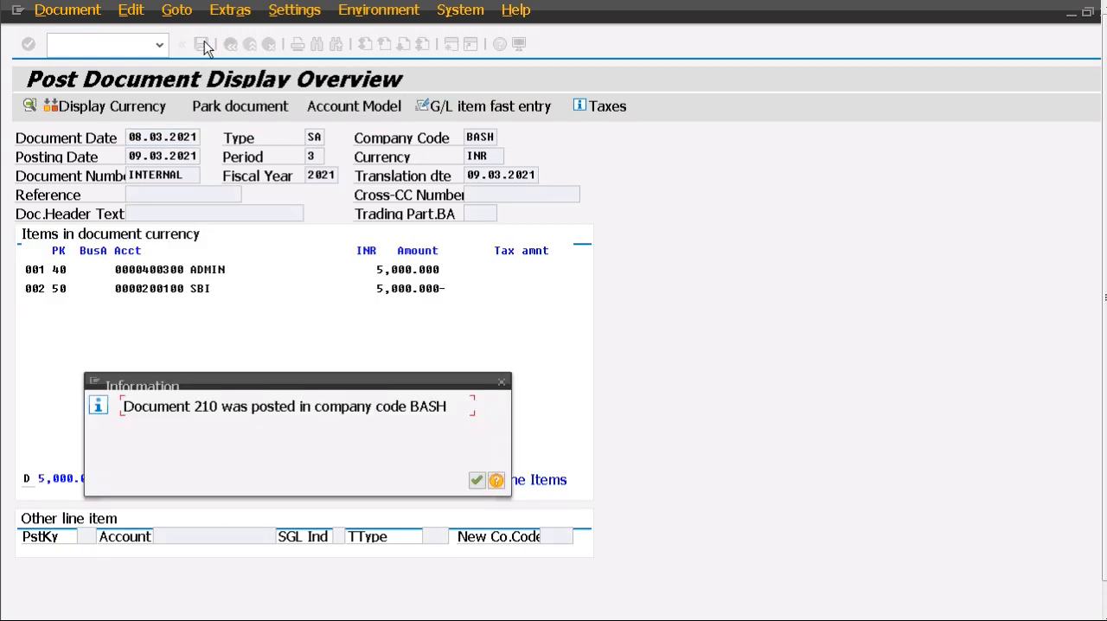
{"action": "left_click", "coordinate": [476, 480]}
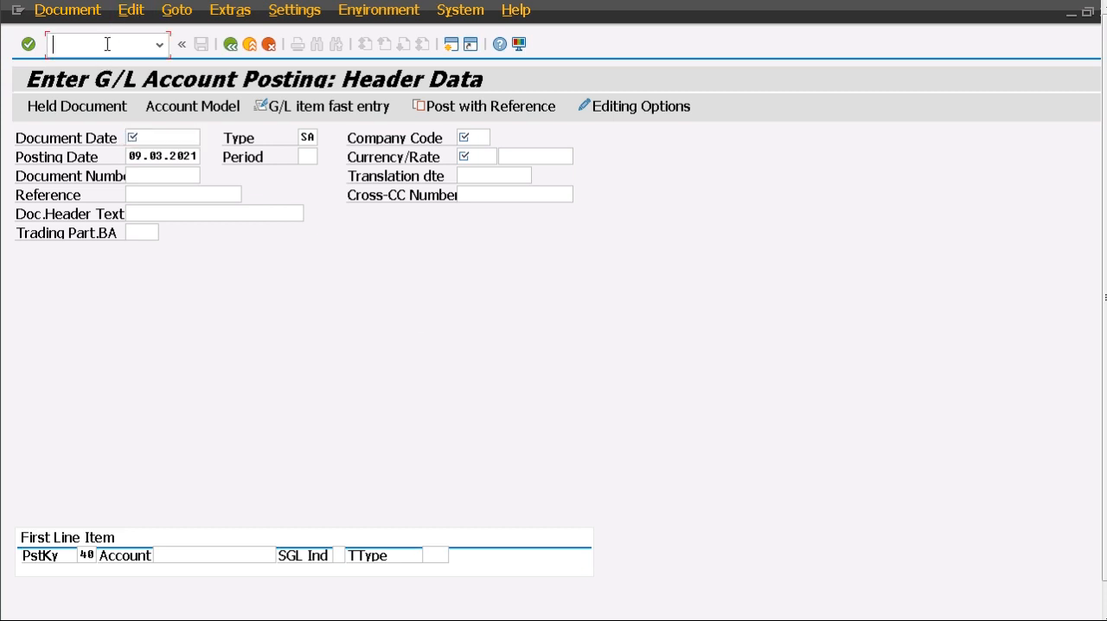
Step: Open FBL3N and enter G/L account 400300 for the line item report
{"action": "type", "text": "/nfbl"}
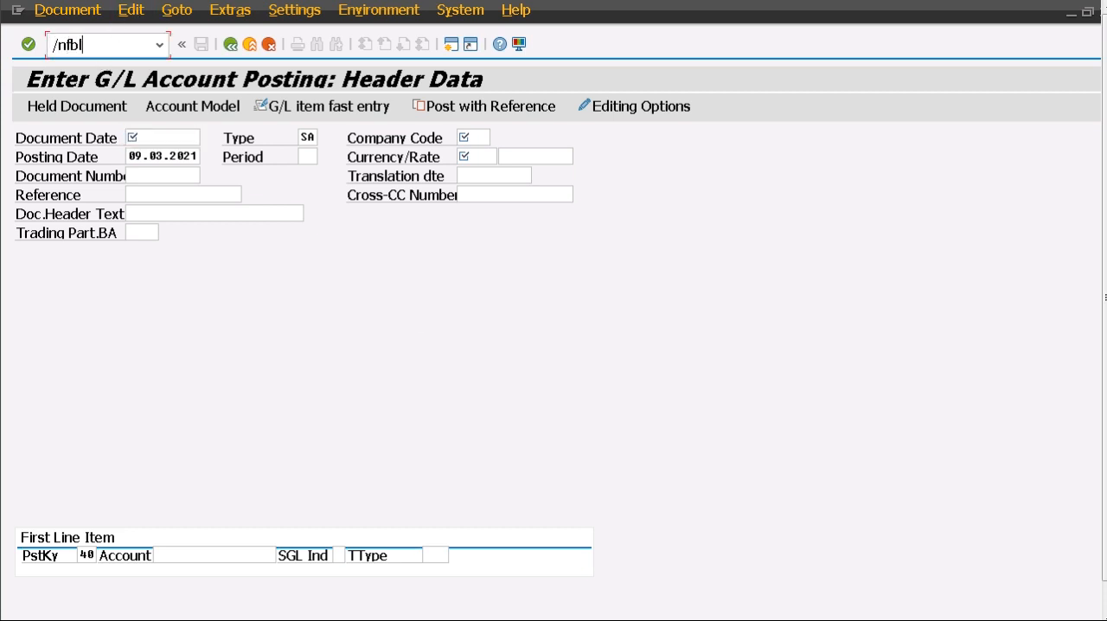
{"action": "type", "text": "3n"}
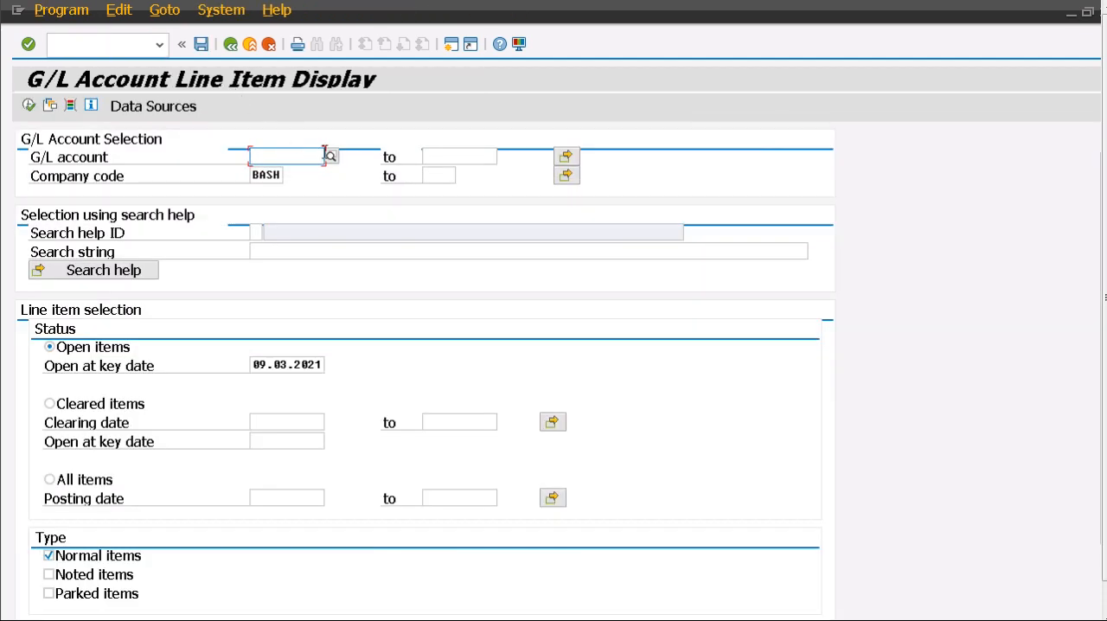
{"action": "left_click", "coordinate": [330, 156]}
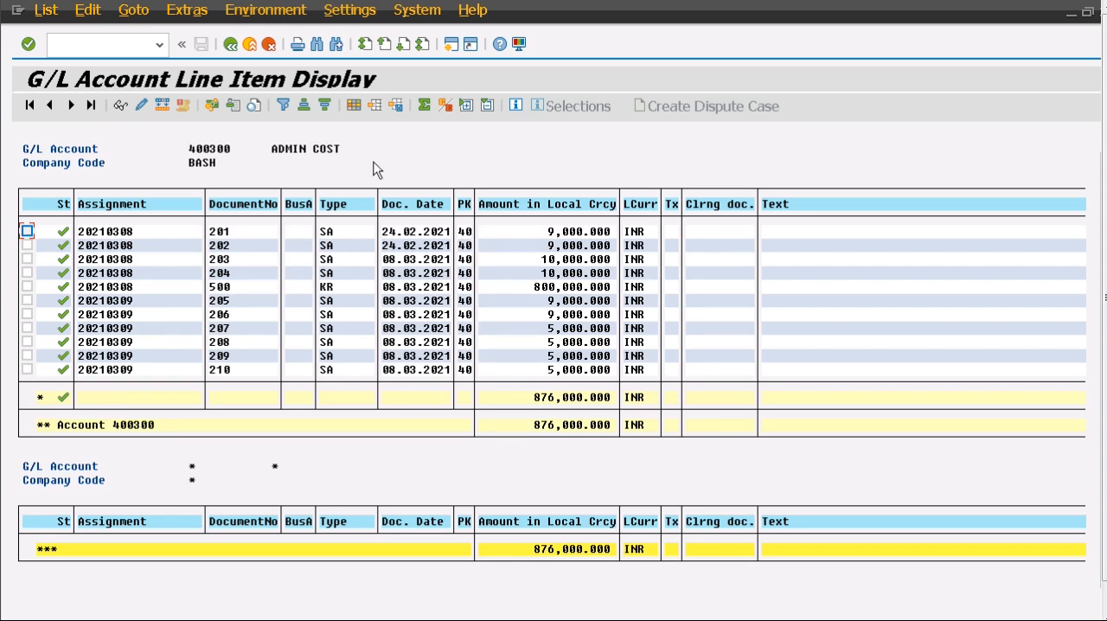
{"action": "mouse_move", "coordinate": [791, 164]}
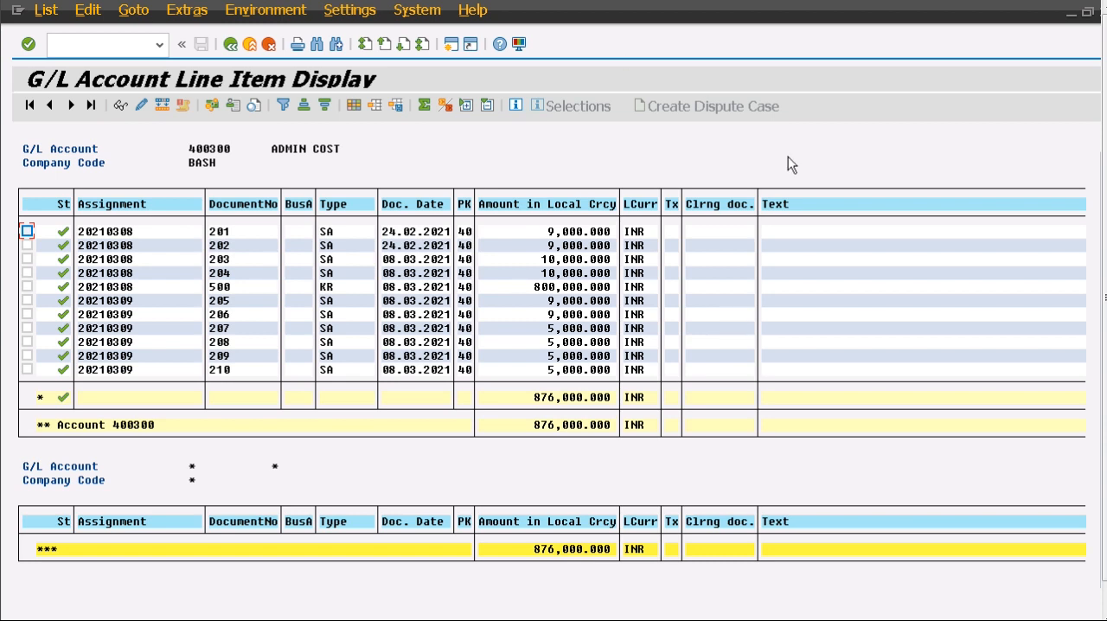